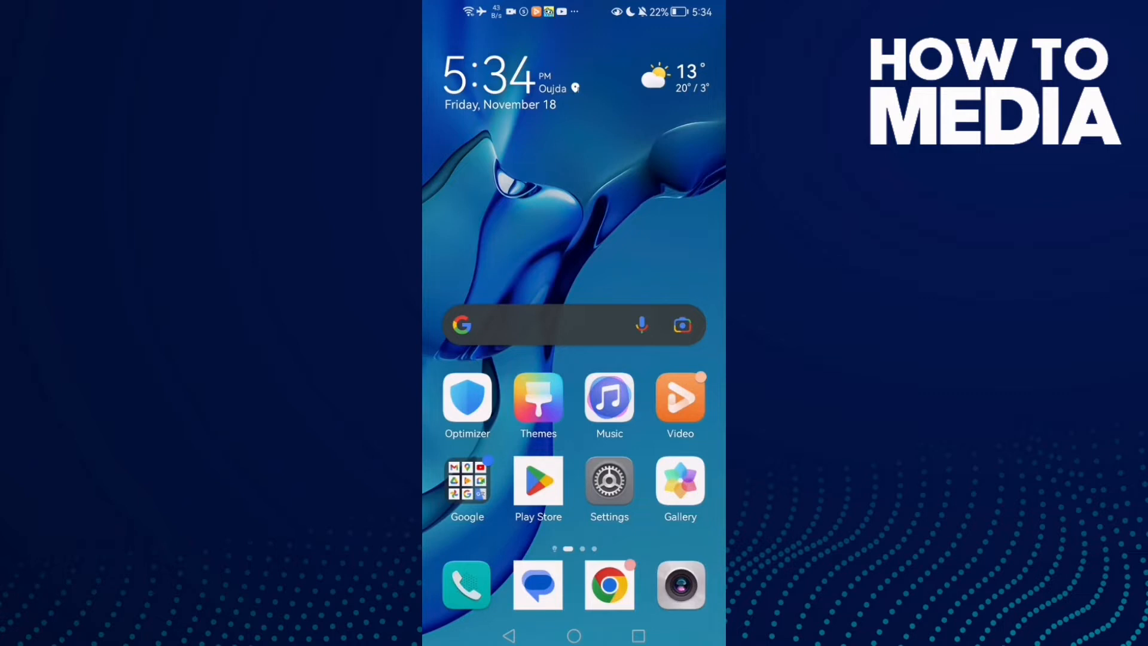
# Go into Settings and reach the Apps list to look for Gmail
pyautogui.click(609, 480)
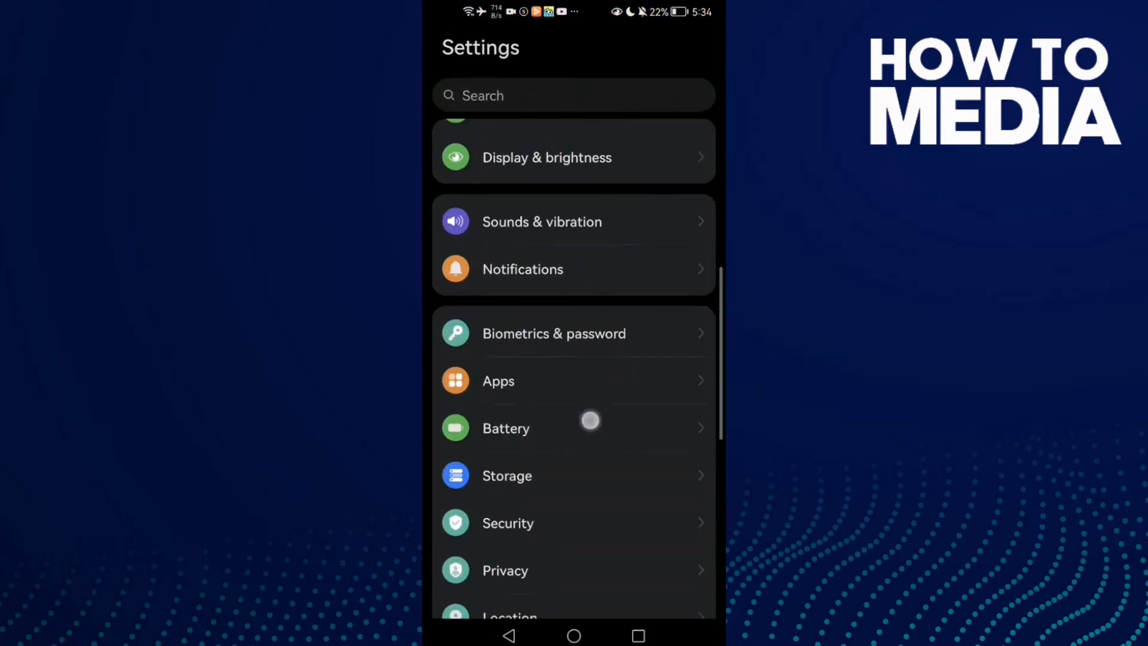
pyautogui.scroll(-3)
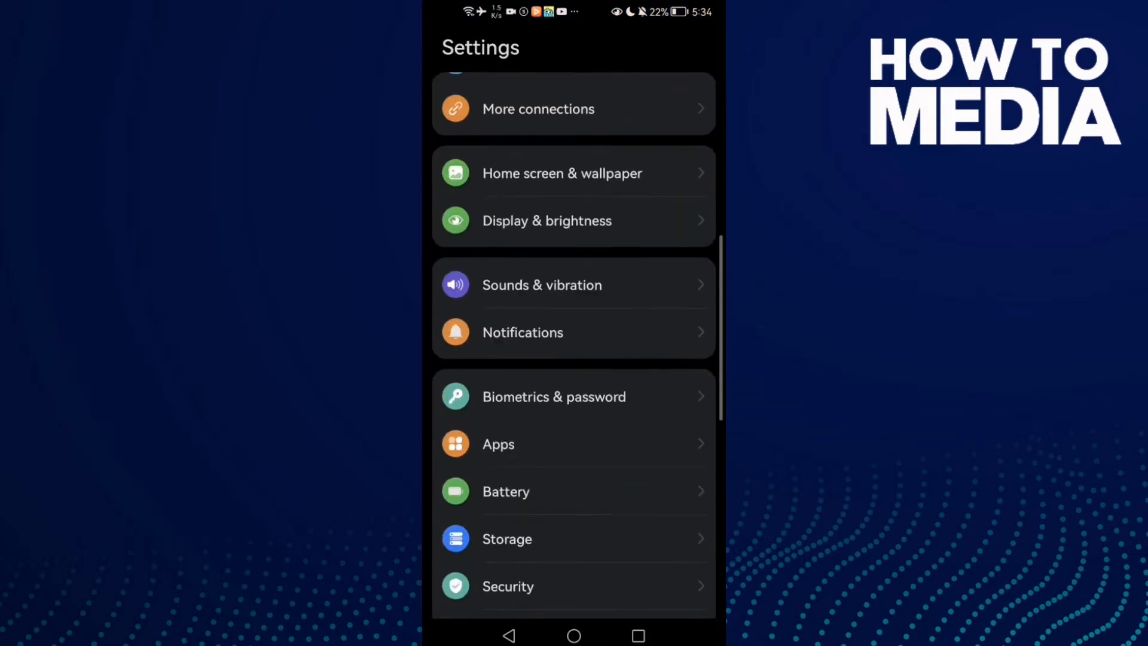
pyautogui.click(497, 443)
pyautogui.write('gmail')
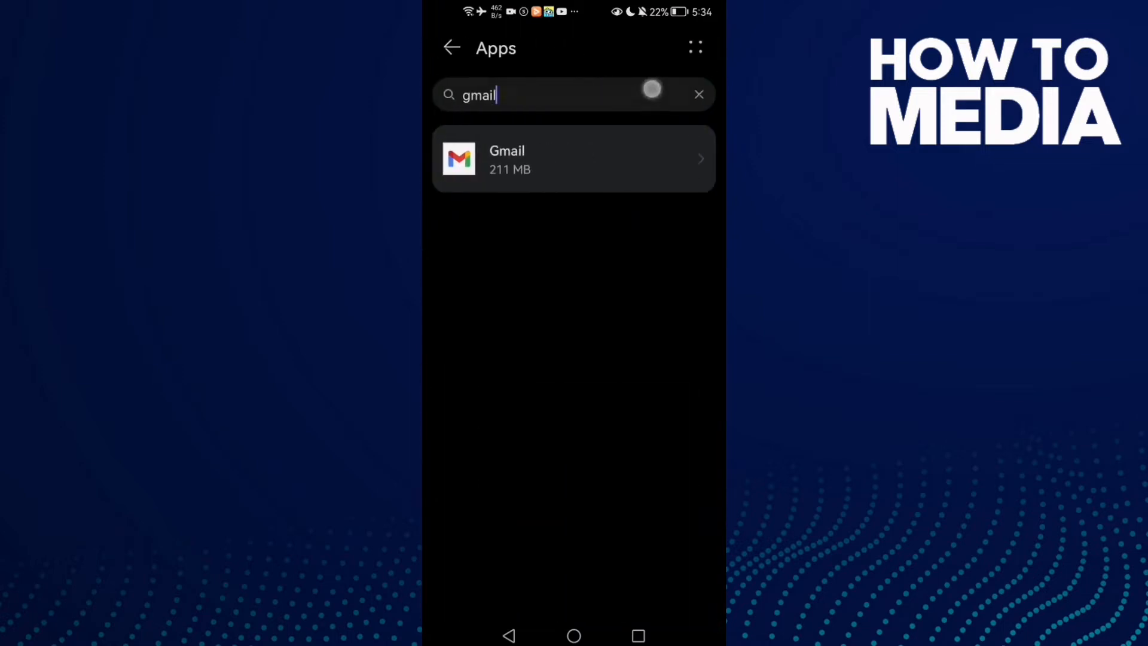
# Force-stop Gmail from its app info, confirm it, and view its storage details
pyautogui.click(698, 93)
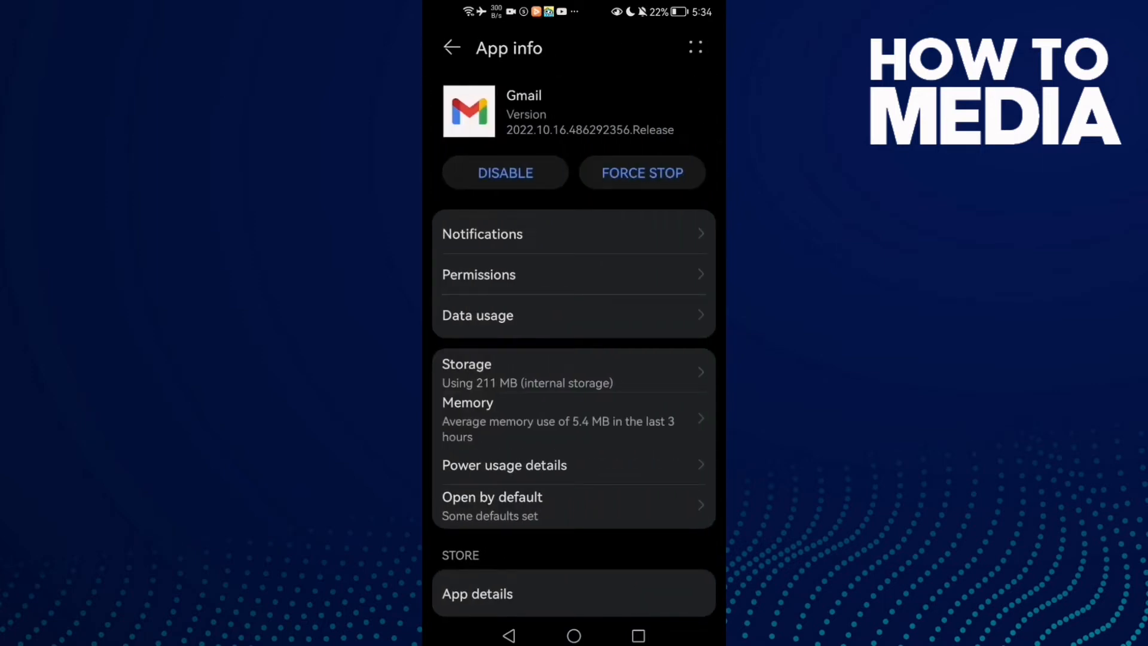
pyautogui.click(642, 172)
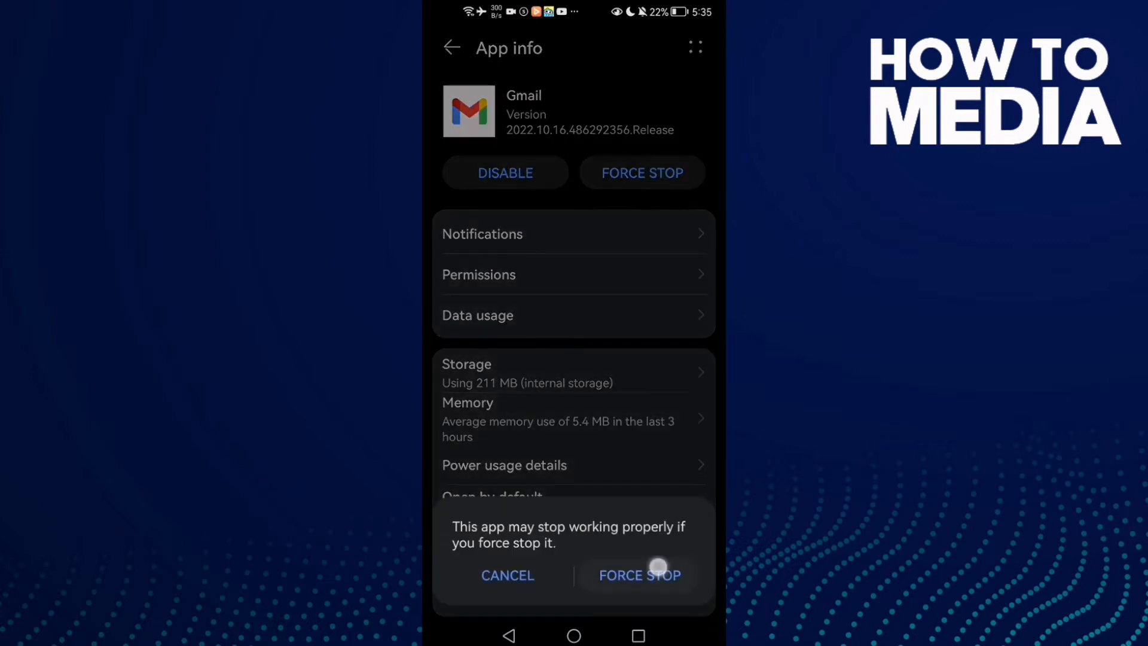
pyautogui.click(640, 575)
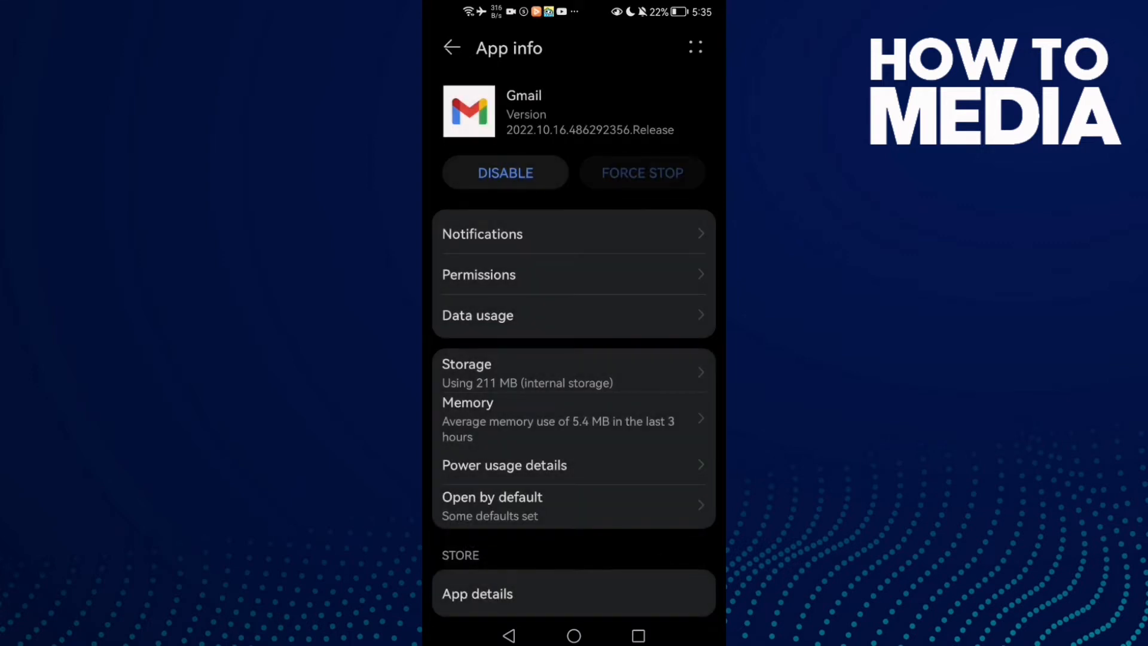
pyautogui.click(466, 373)
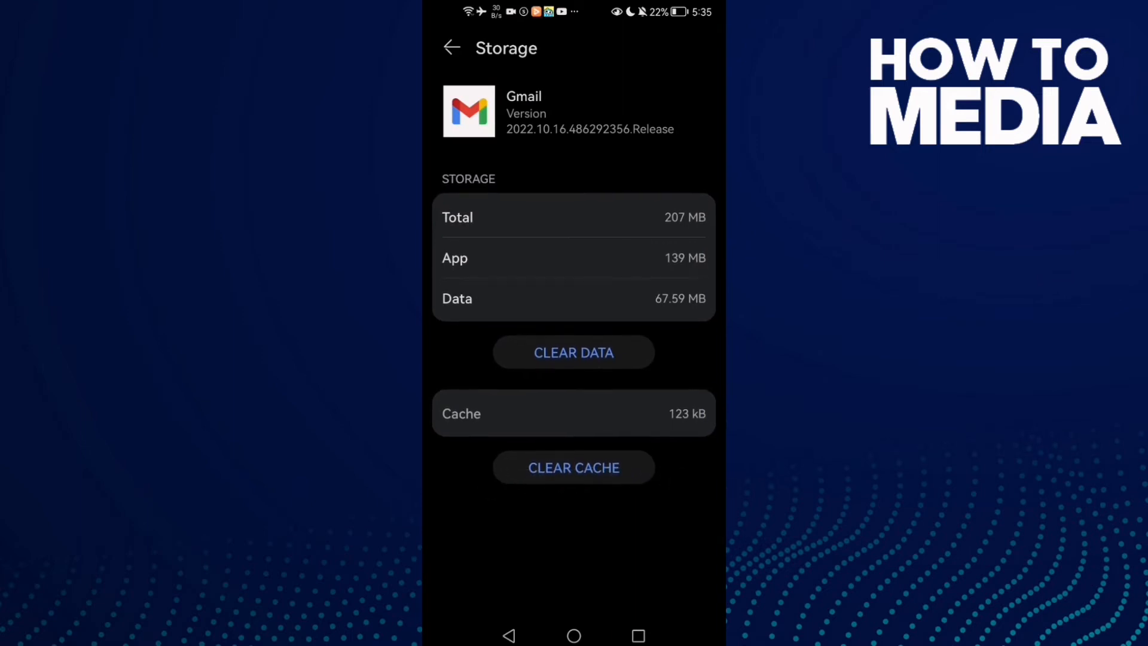
# Clear Gmail's cache and jump to its Play Store listing
pyautogui.click(450, 48)
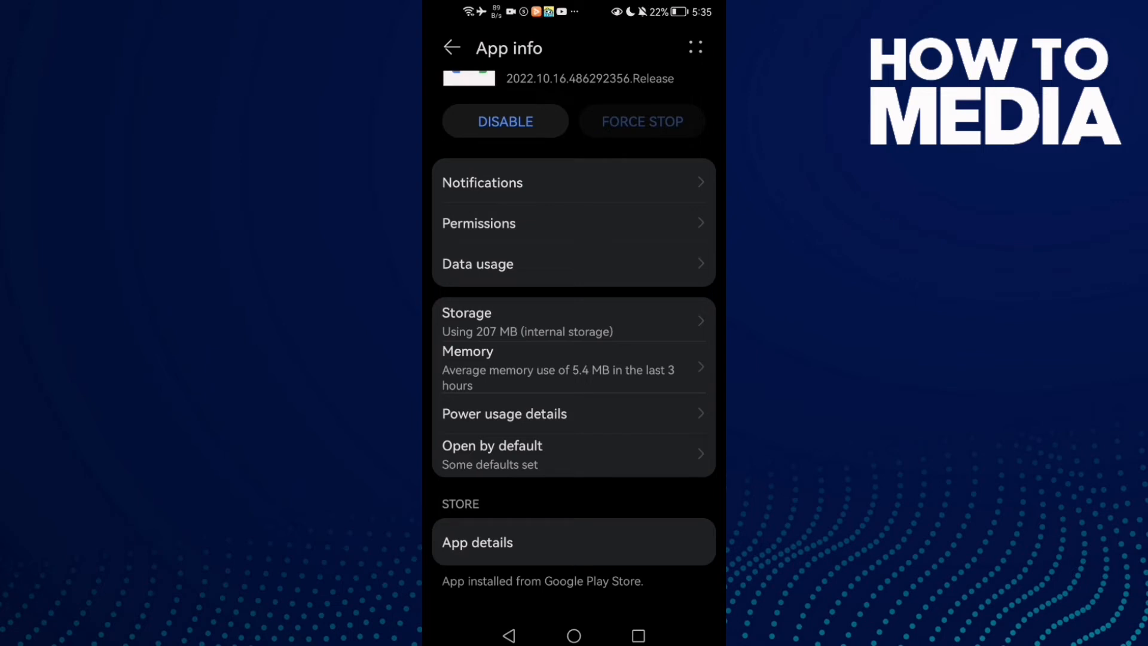
pyautogui.click(478, 542)
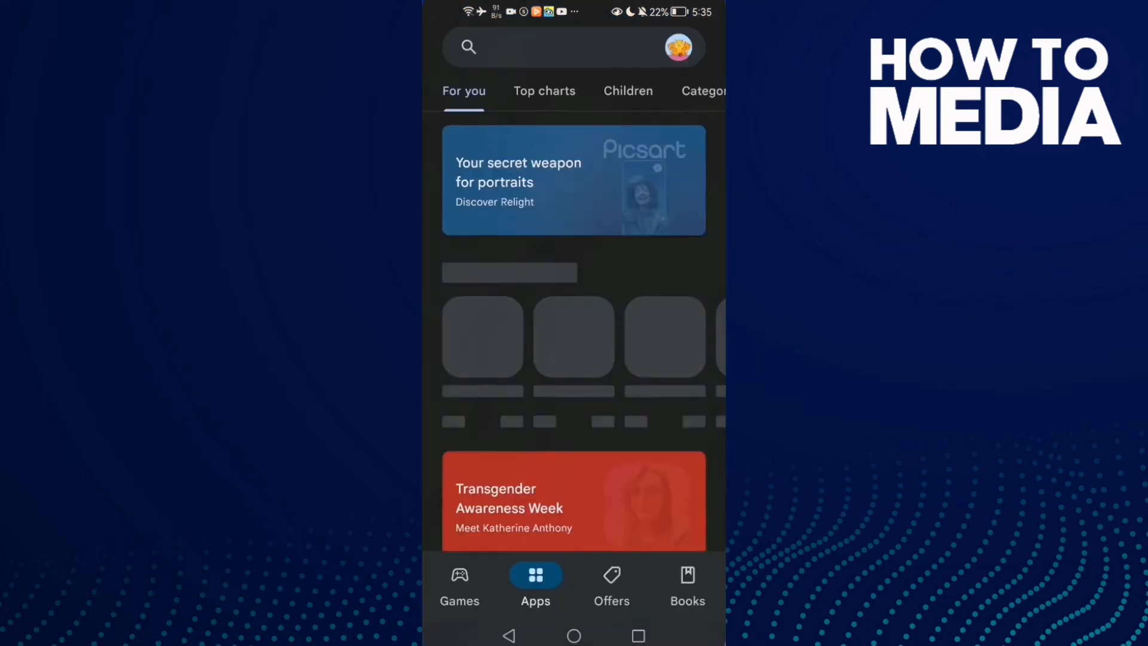
# Search the Play Store for 'gma' and choose the gmail suggestion
pyautogui.write('gma')
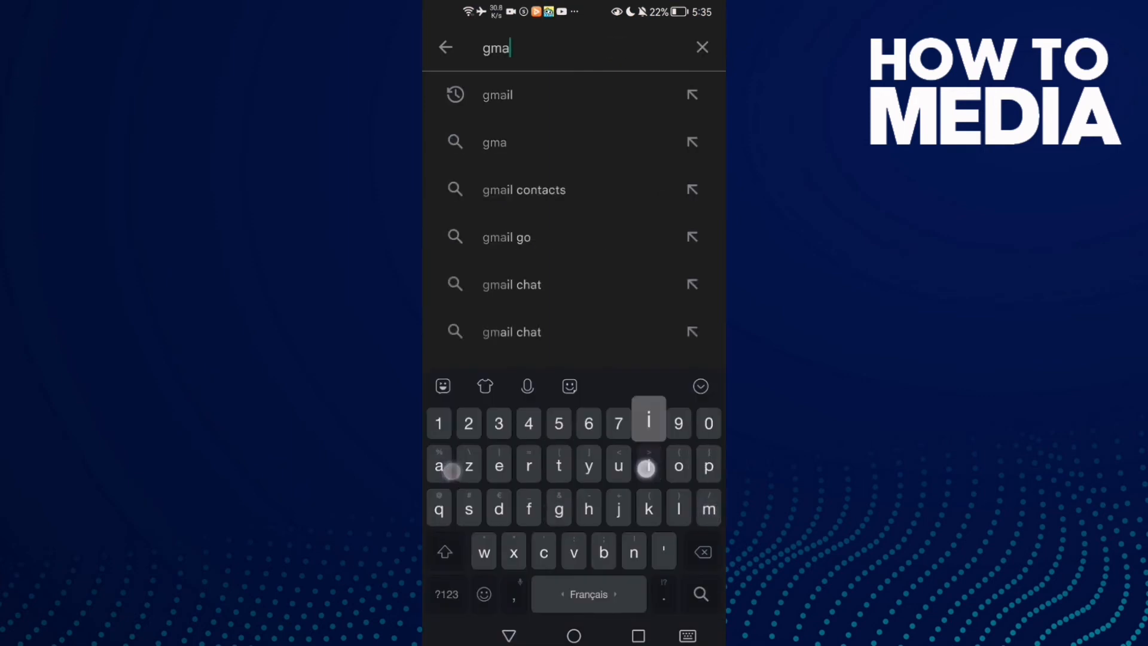
pyautogui.click(497, 95)
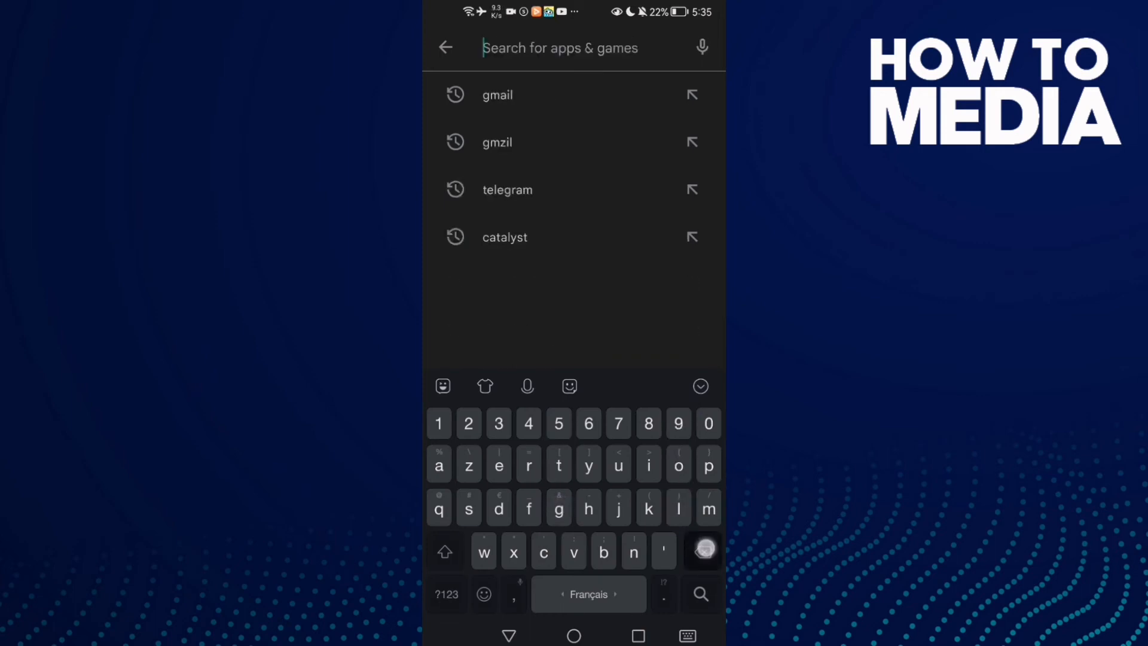
# Search the Play Store for 'servi' and choose the services suggestion
pyautogui.write('servi')
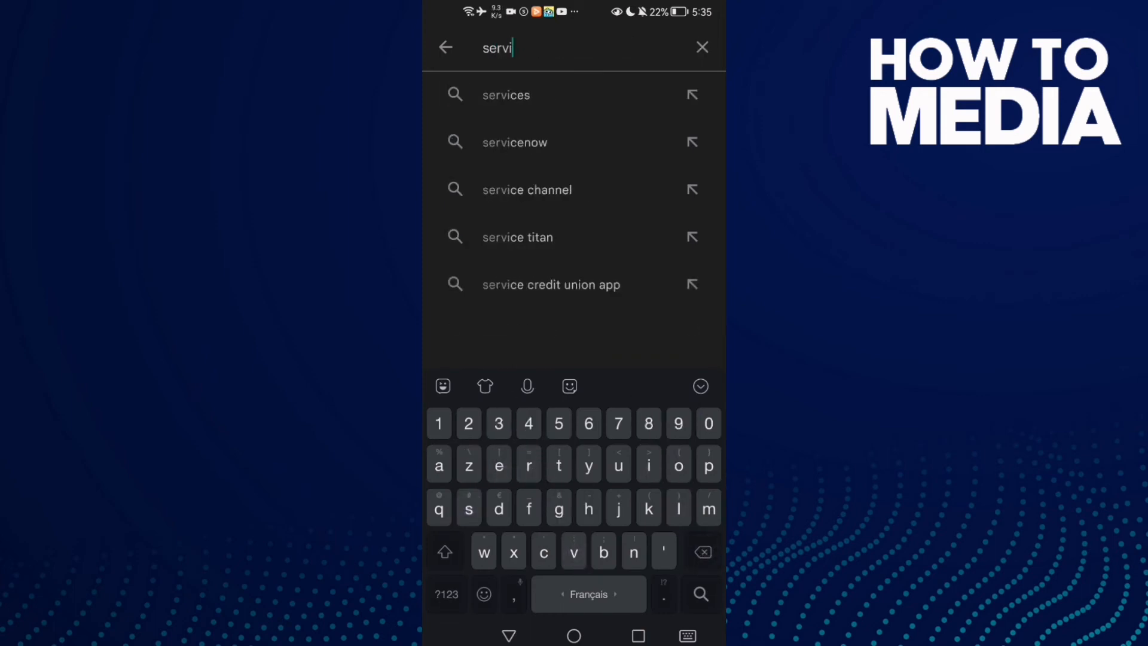
pyautogui.click(506, 94)
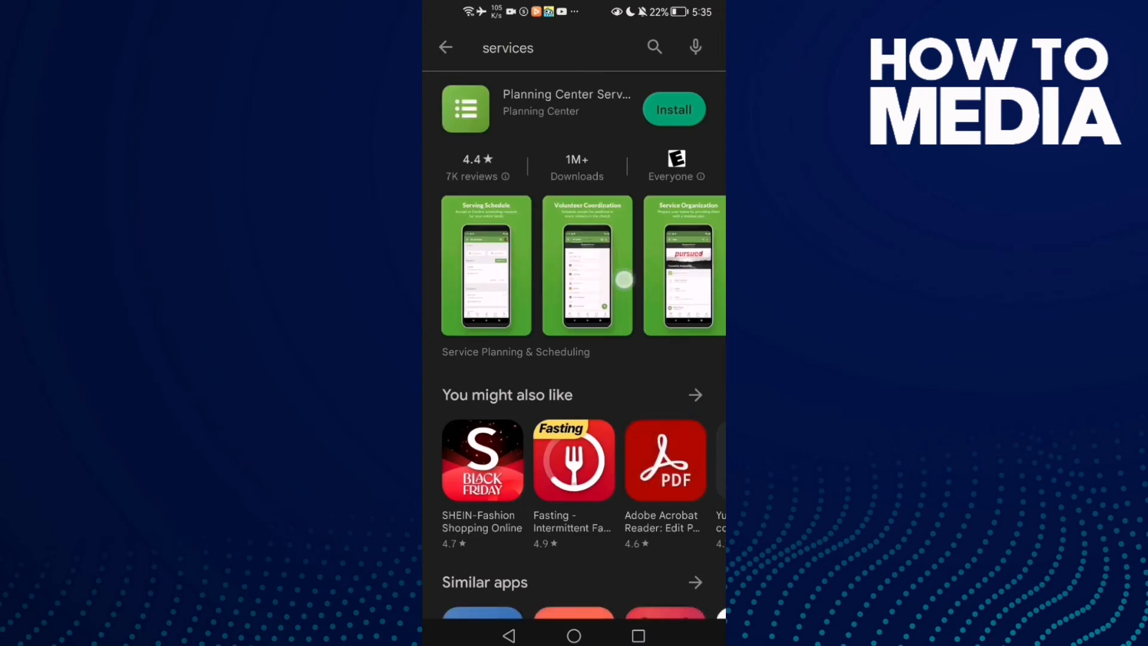